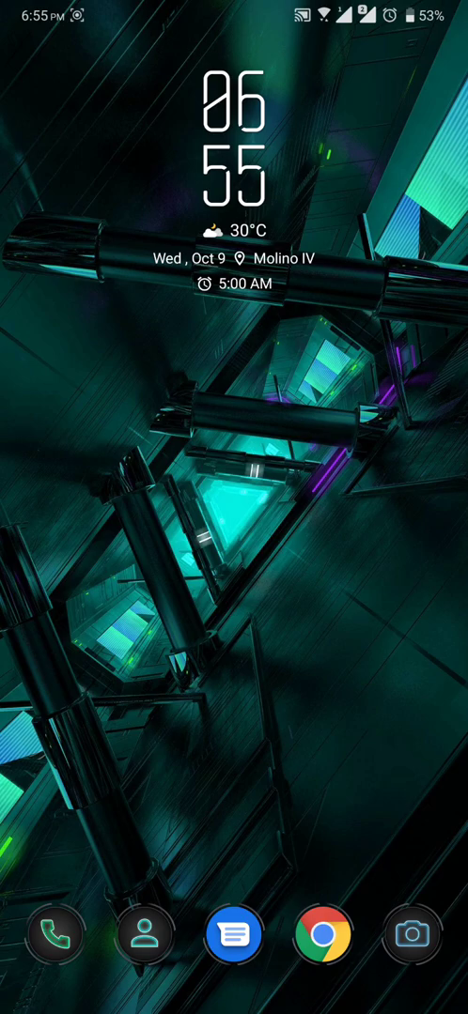
Step: Swipe across the home screen pages to reach the Chrome icon
{"action": "scroll", "scroll_direction": "left", "scroll_amount": 3}
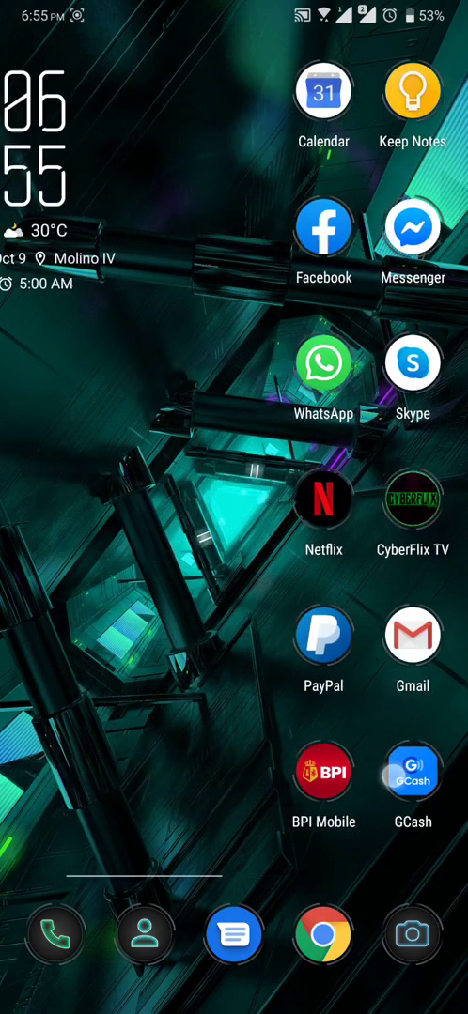
{"action": "scroll", "scroll_direction": "left", "scroll_amount": 3}
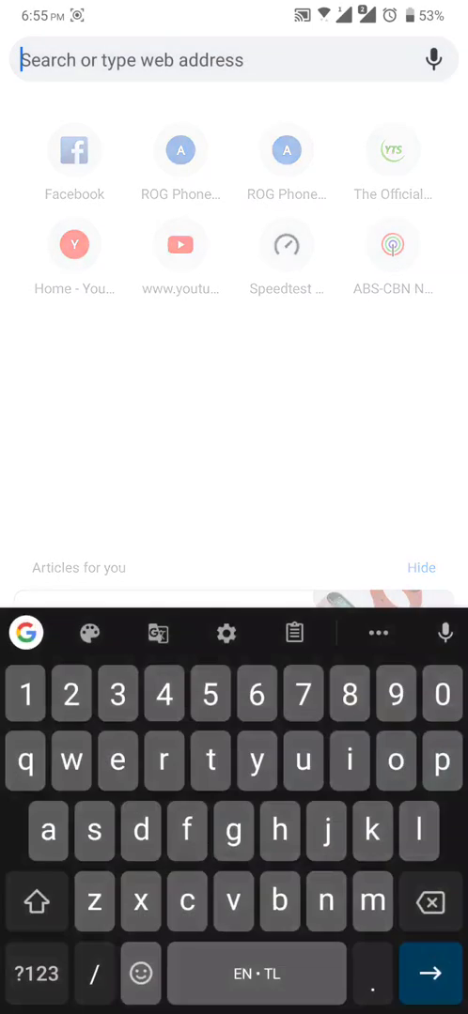
Step: Navigate to chrome://flags to load the Experiments page
{"action": "type", "text": "chrome://flags"}
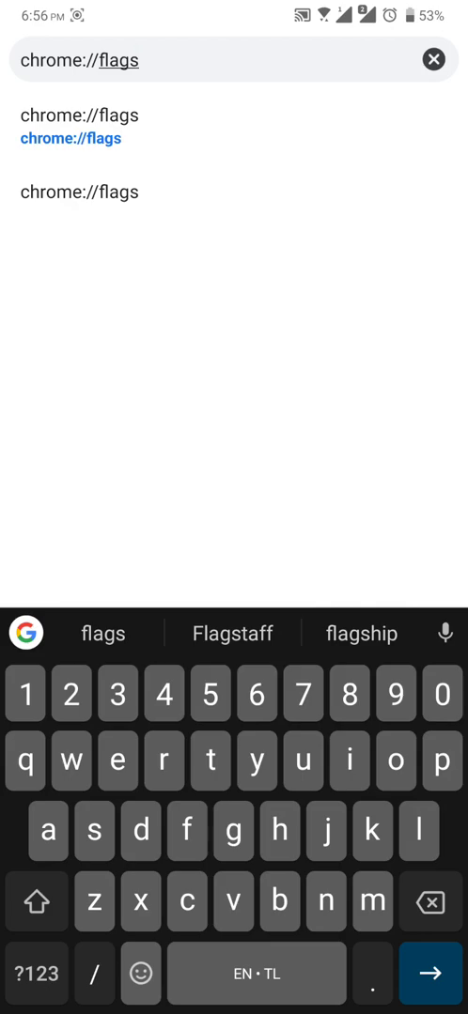
{"action": "key", "text": "Enter"}
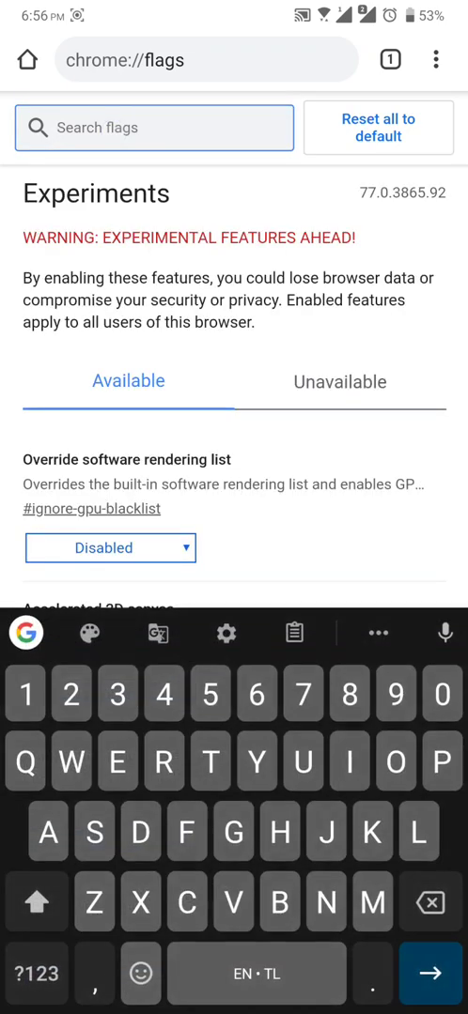
Step: Filter the flags list for "Dark mode", showing three matching experiments
{"action": "type", "text": "Dark mode"}
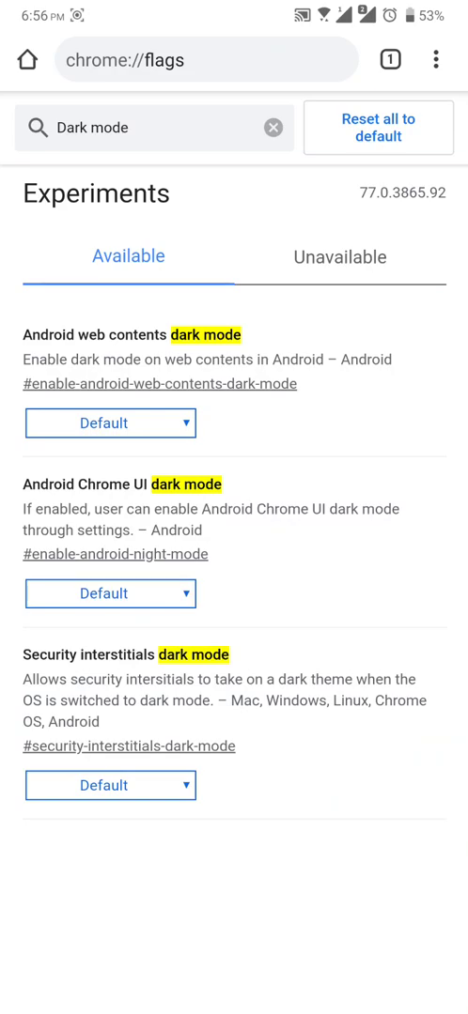
Step: Set the Android Chrome UI dark mode flag to Enabled and relaunch
{"action": "left_click", "coordinate": [110, 422]}
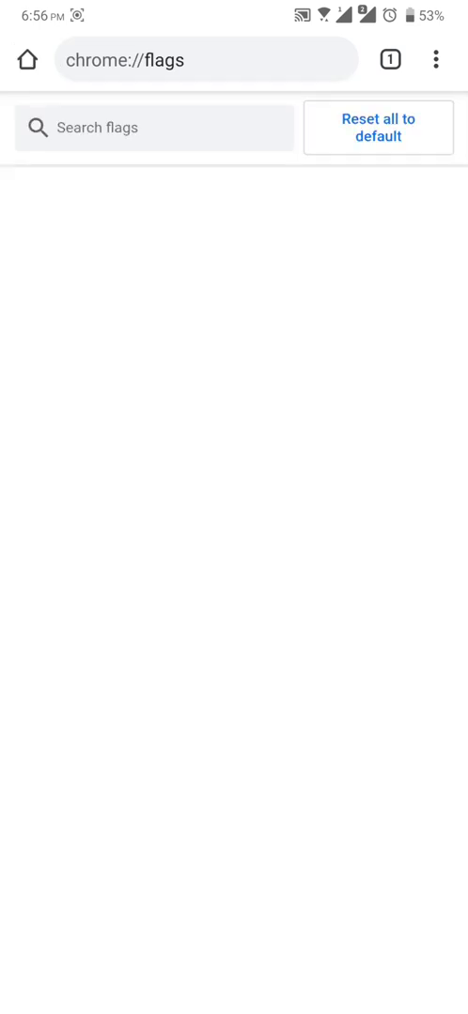
Step: Return to the new tab page and browse the article feed in the dark theme
{"action": "left_click", "coordinate": [28, 59]}
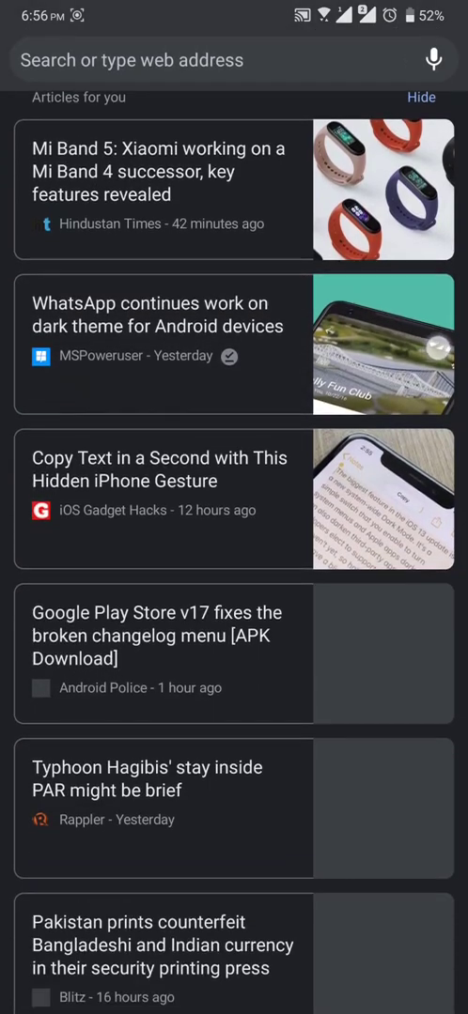
{"action": "scroll", "scroll_direction": "down", "scroll_amount": 3}
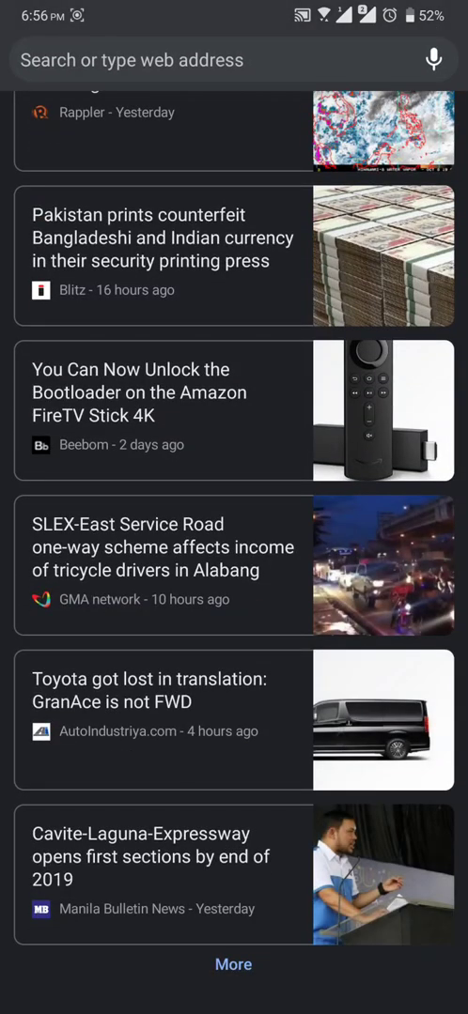